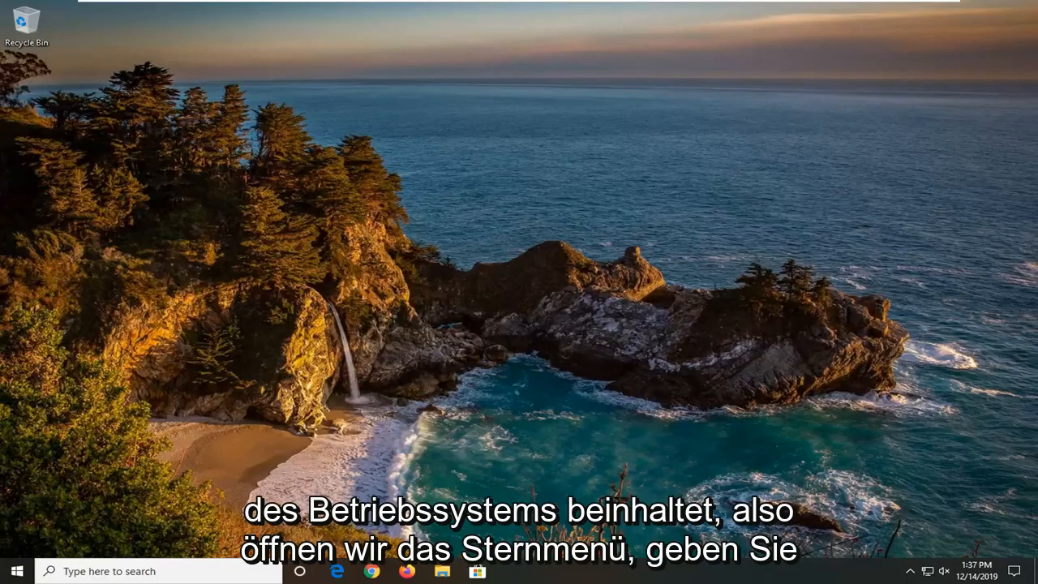
mouse_move(536, 447)
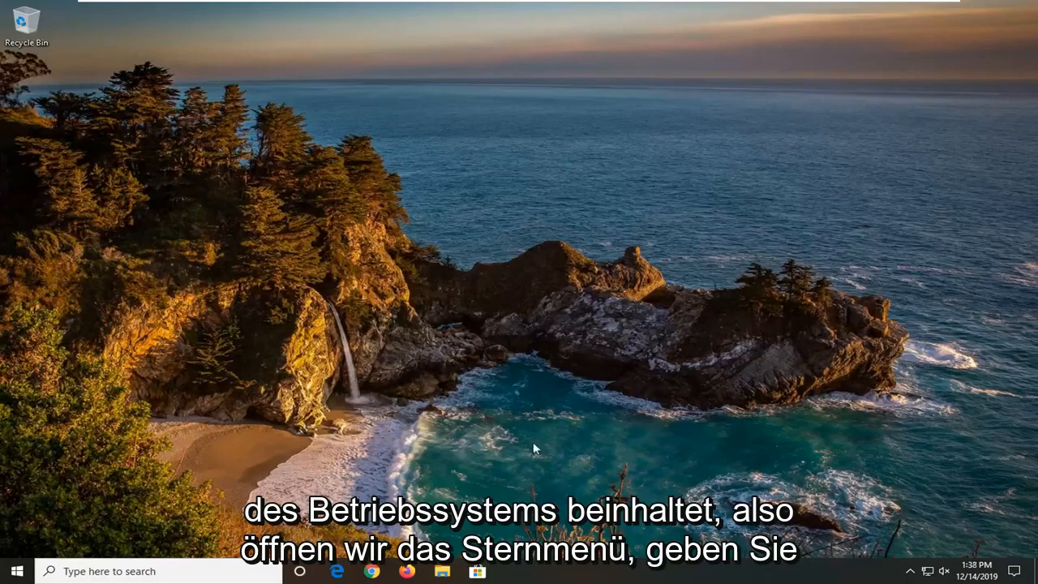
Step: Search the Start menu for 'troubleshoot' and open the Troubleshoot settings page
click(15, 571)
text(troubleshoot)
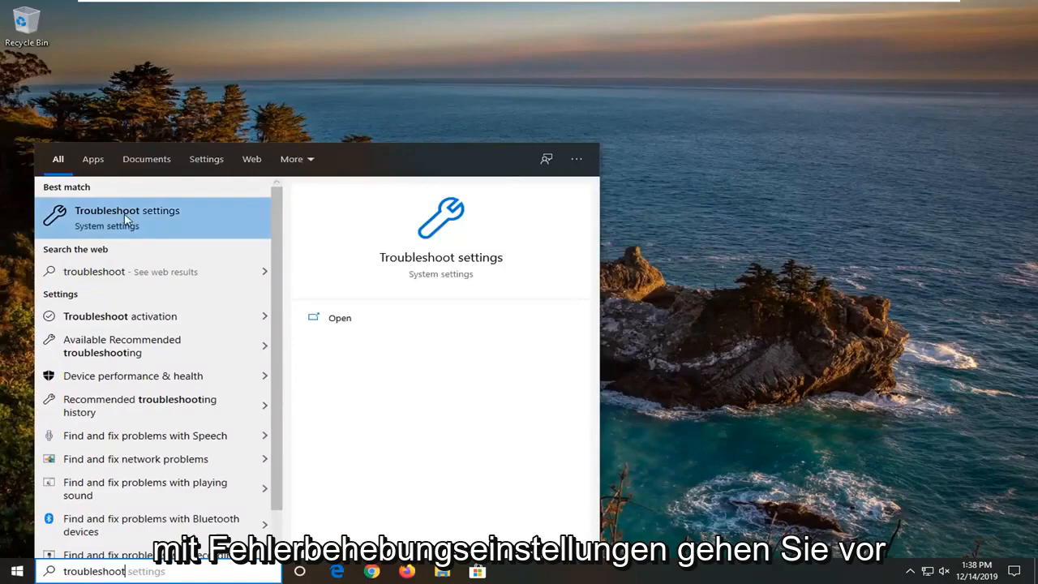
click(126, 217)
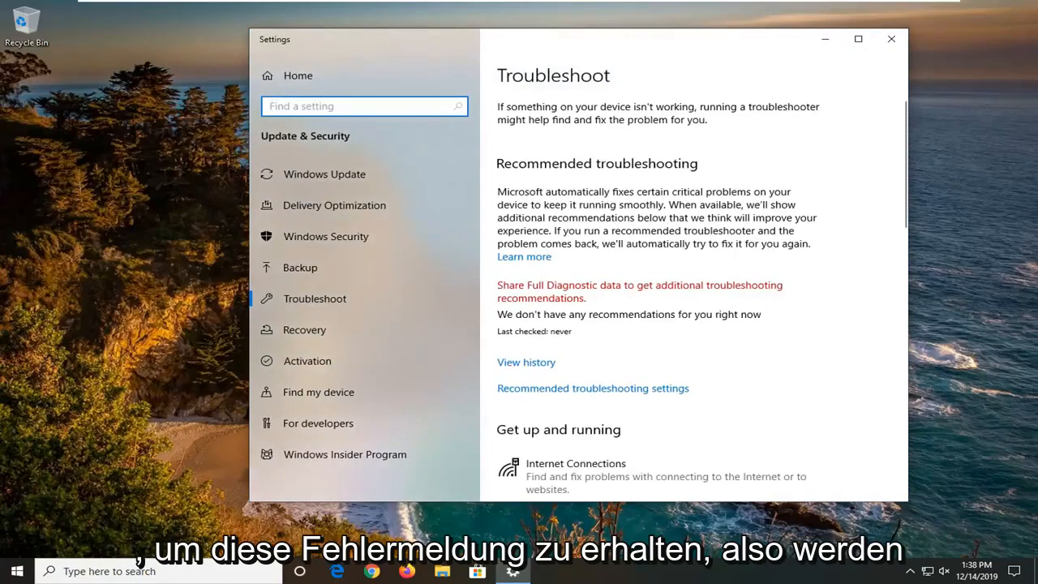
Step: Expand the Network Adapter troubleshooter under Find and fix other problems
scroll(down, 3)
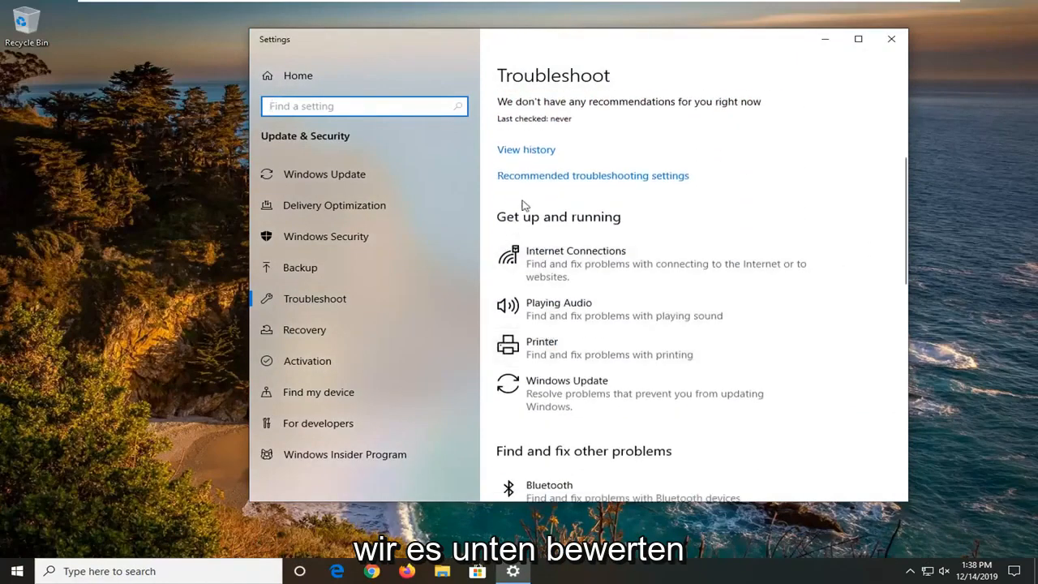
scroll(down, 3)
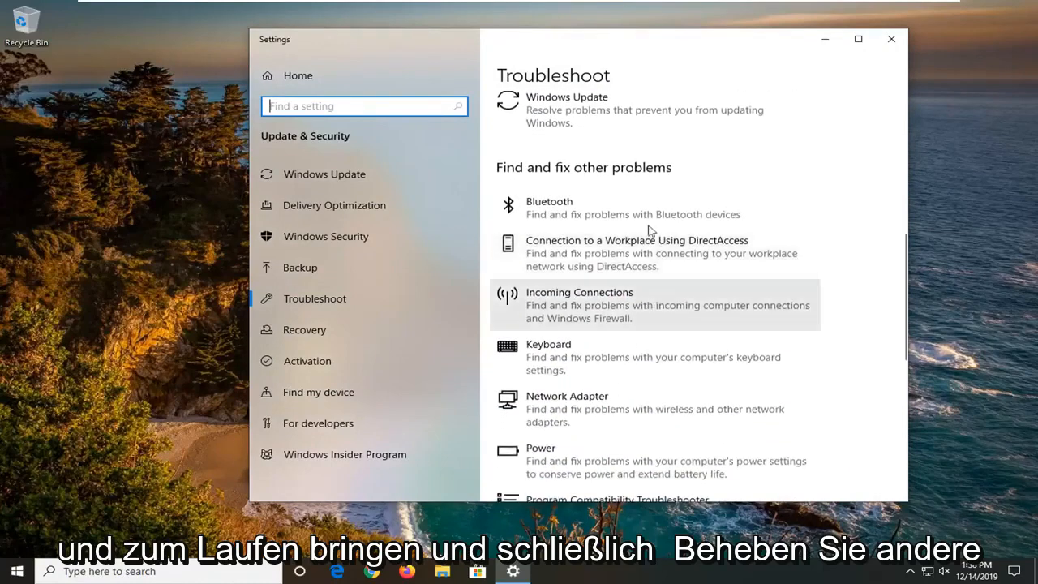
scroll(down, 3)
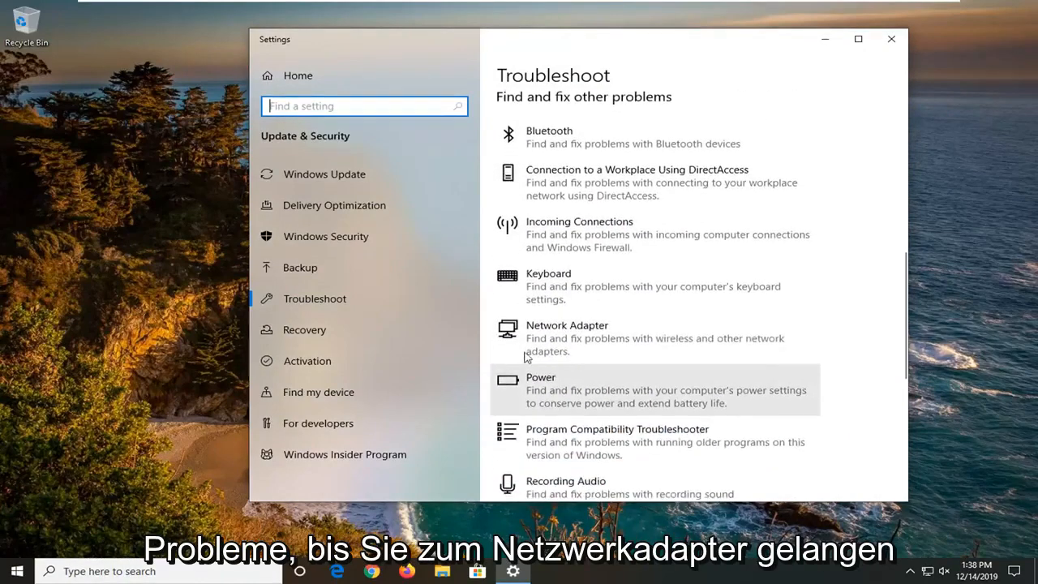
mouse_move(559, 344)
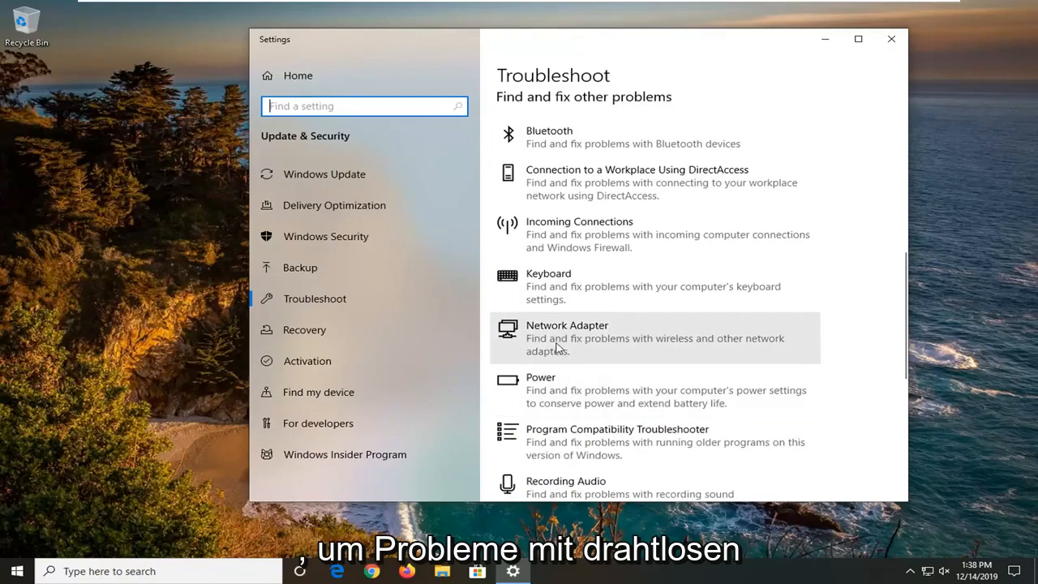
mouse_move(613, 349)
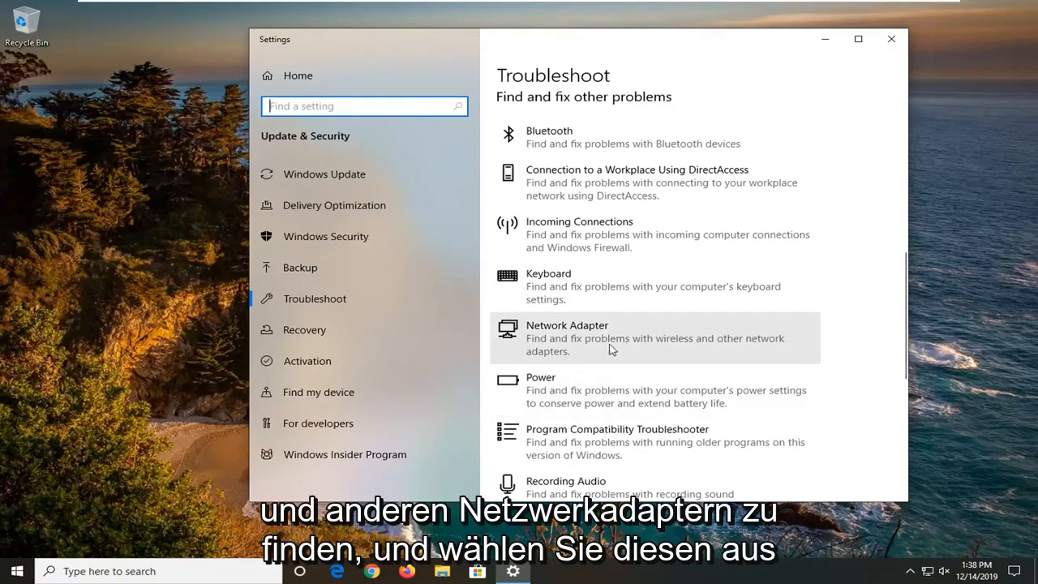
click(655, 339)
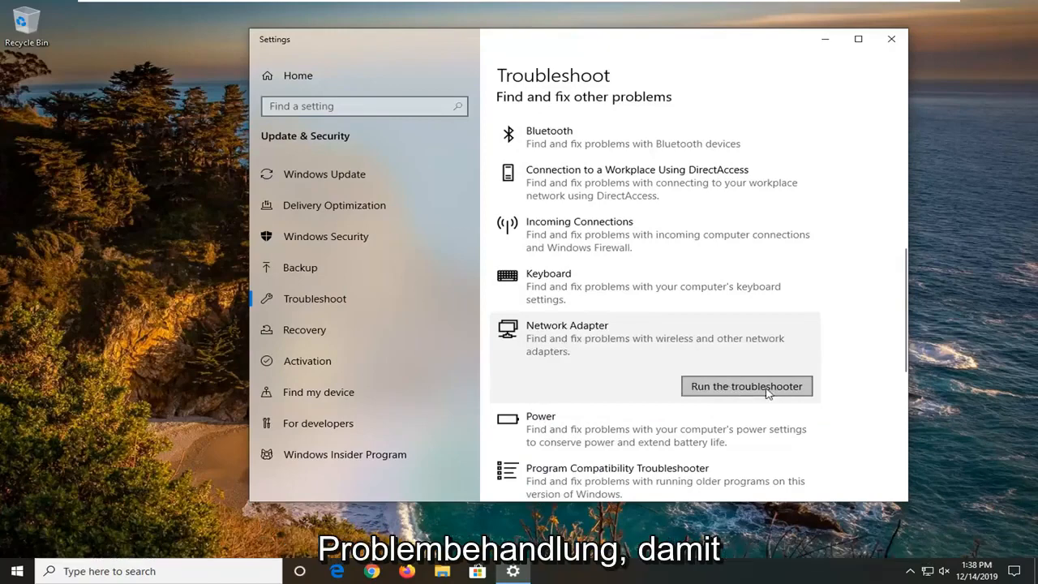
Step: Run the Network Adapter troubleshooter and close it after it couldn't identify the problem
click(746, 386)
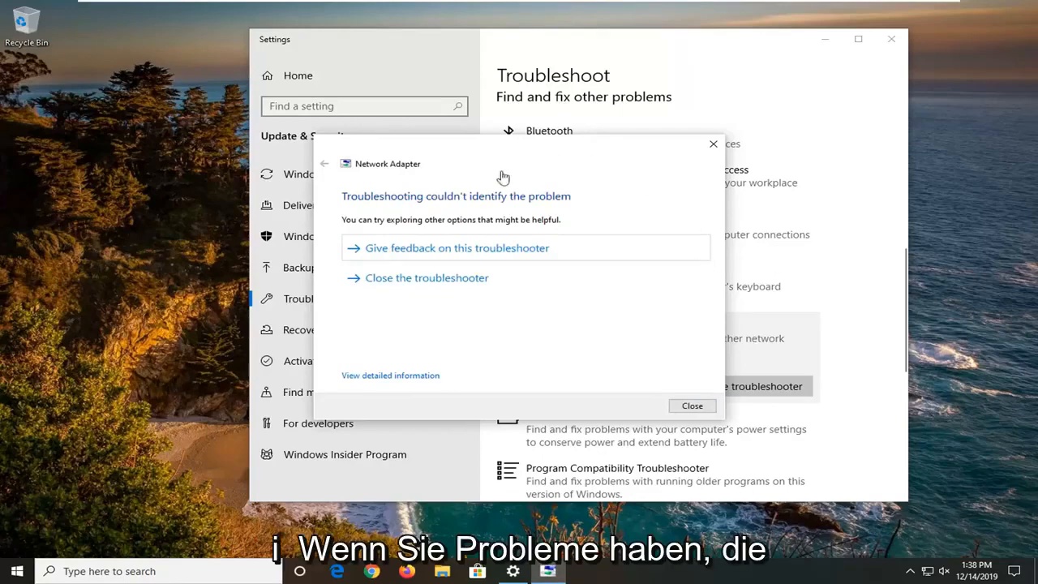
mouse_move(464, 208)
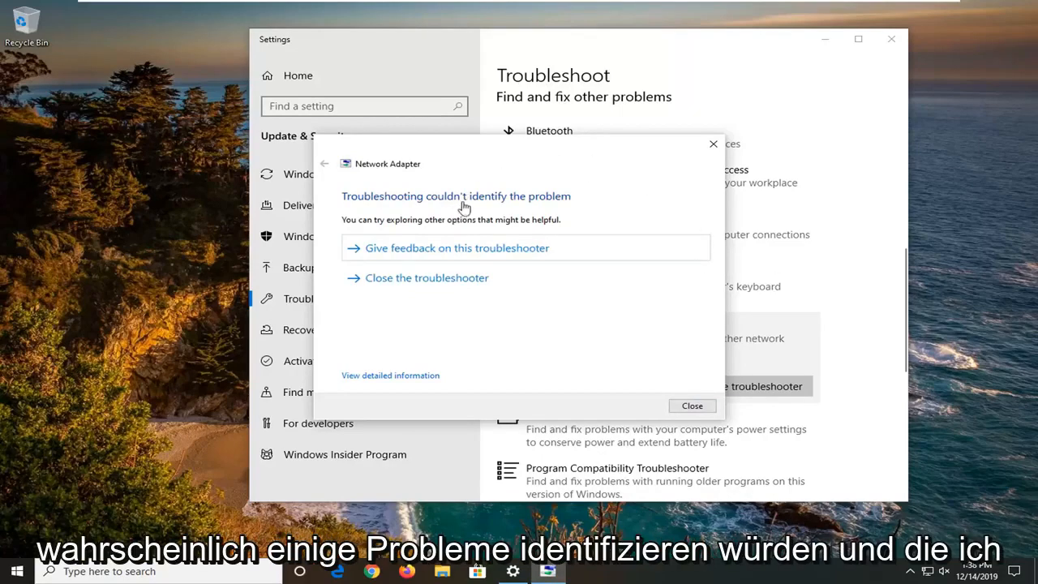
mouse_move(462, 263)
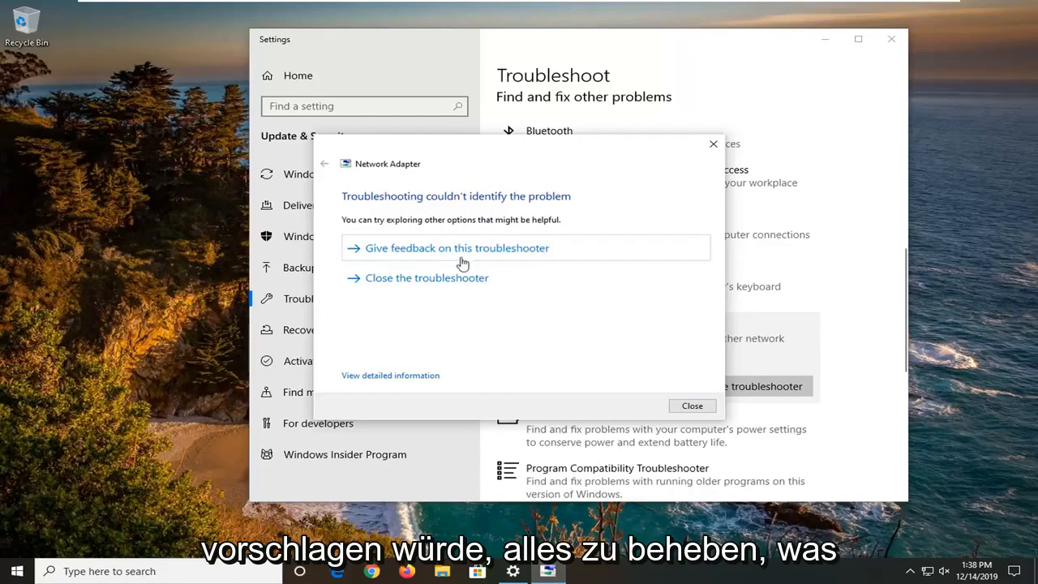
mouse_move(478, 201)
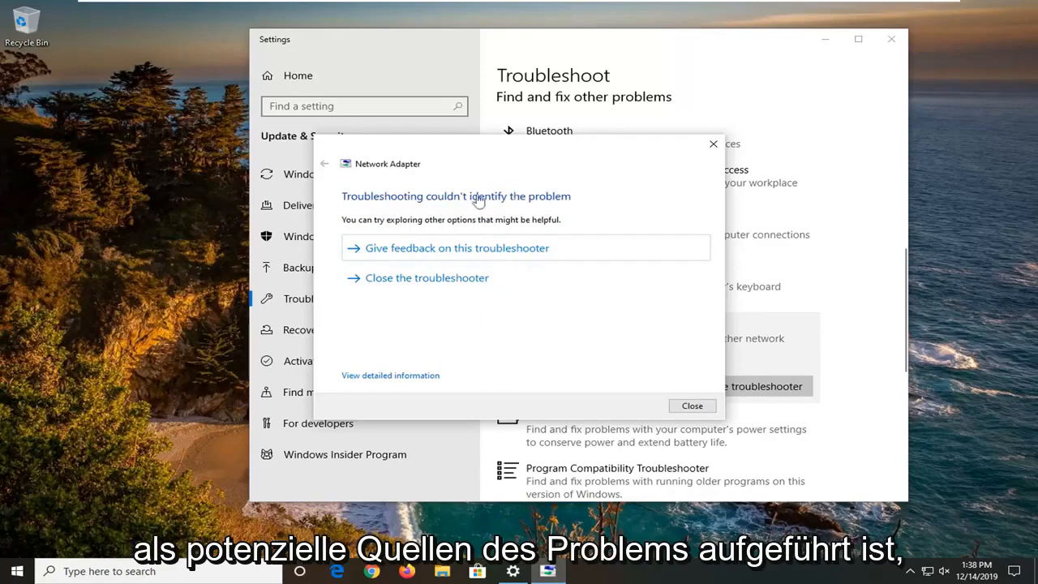
mouse_move(480, 282)
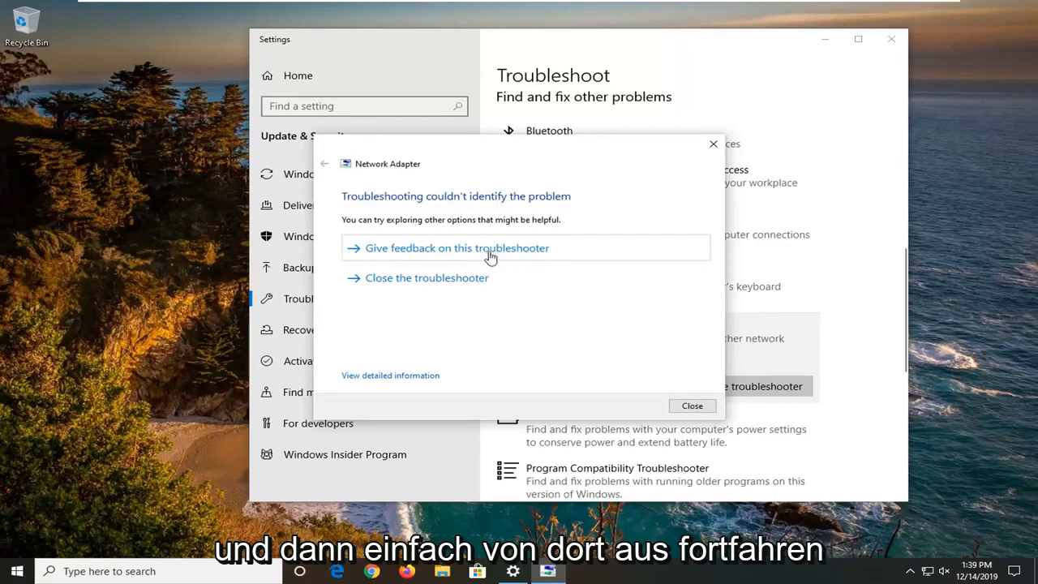
mouse_move(467, 257)
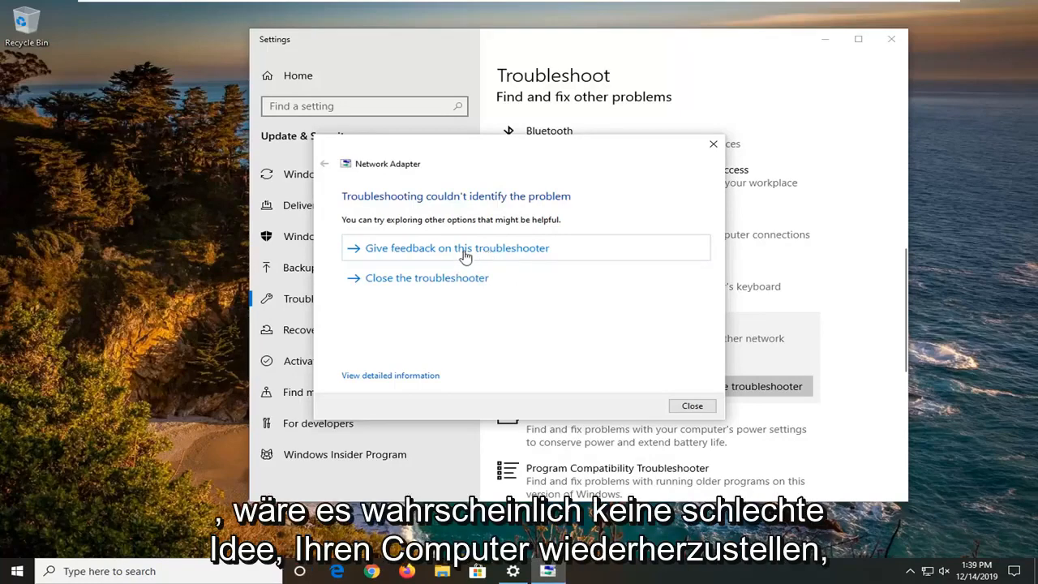
mouse_move(645, 383)
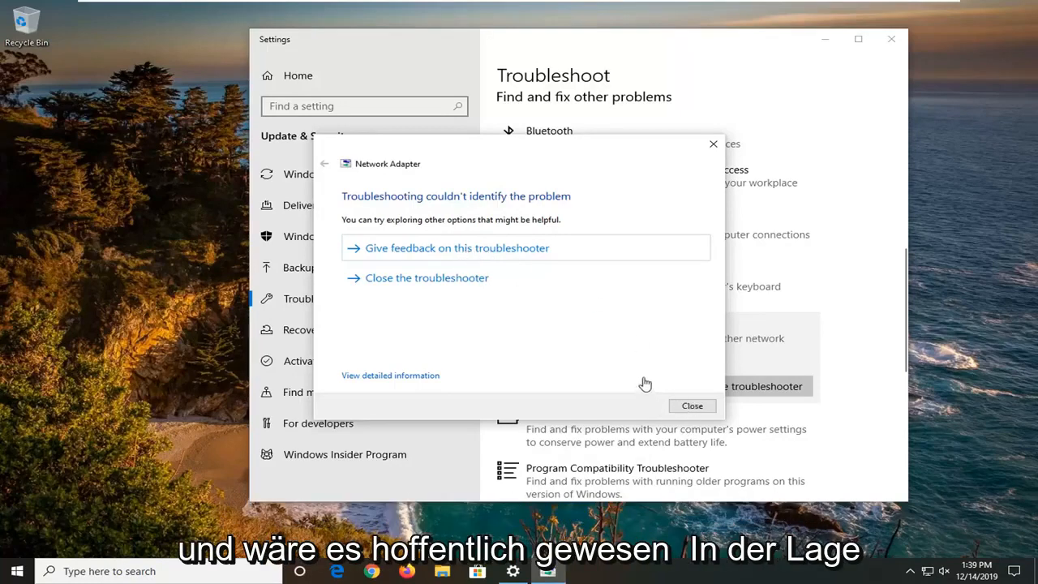
click(691, 406)
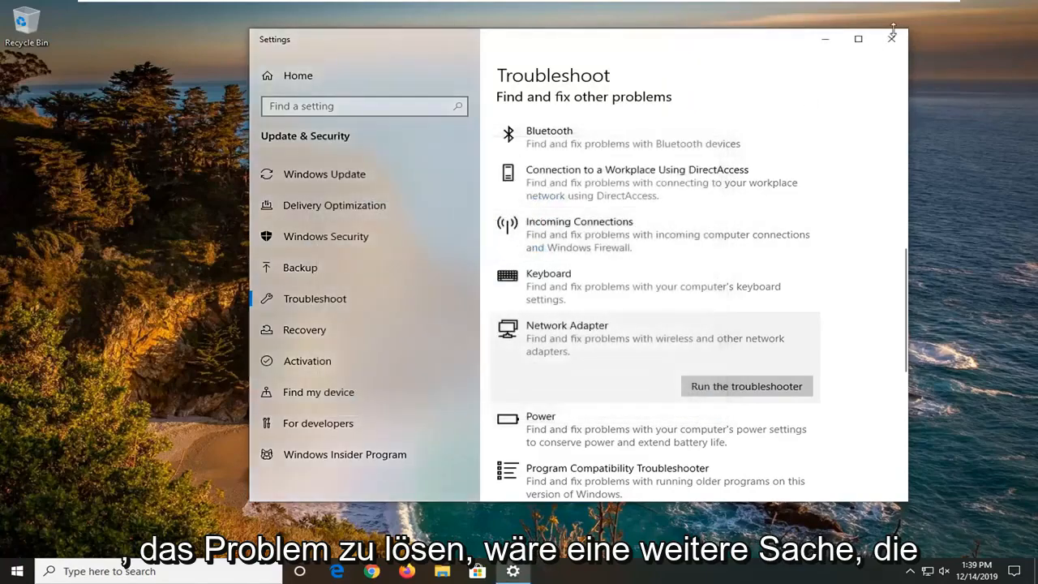
Step: Close Settings and launch Command Prompt as administrator via a 'cmd' search, approving UAC
click(893, 38)
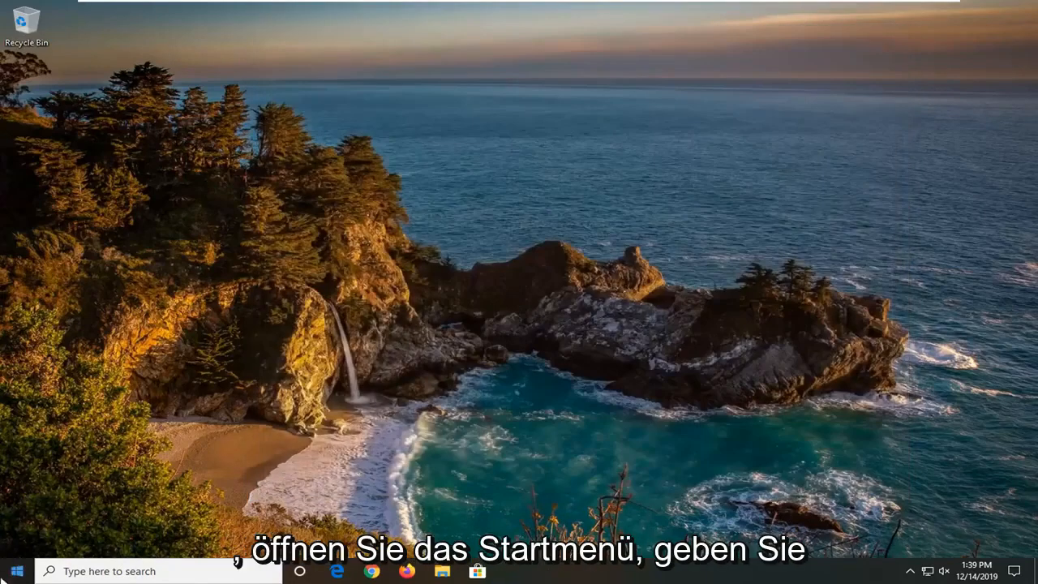
click(16, 571)
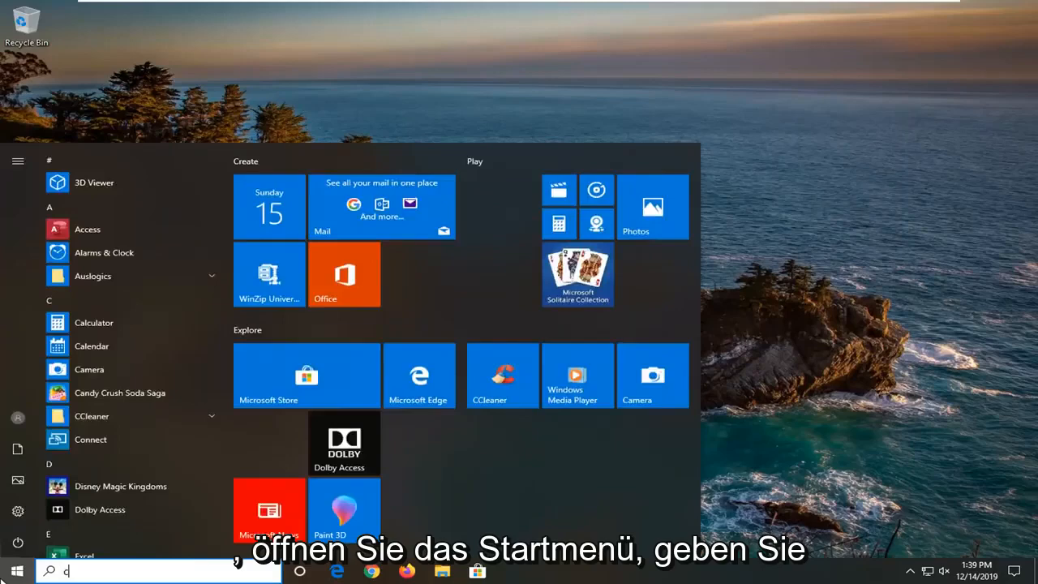
text(cmd)
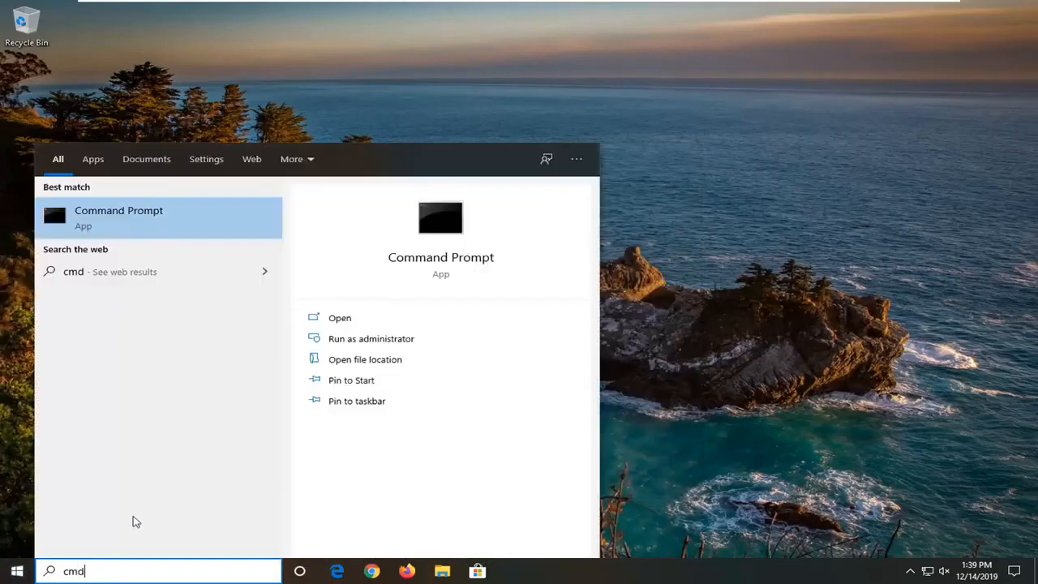
right_click(119, 214)
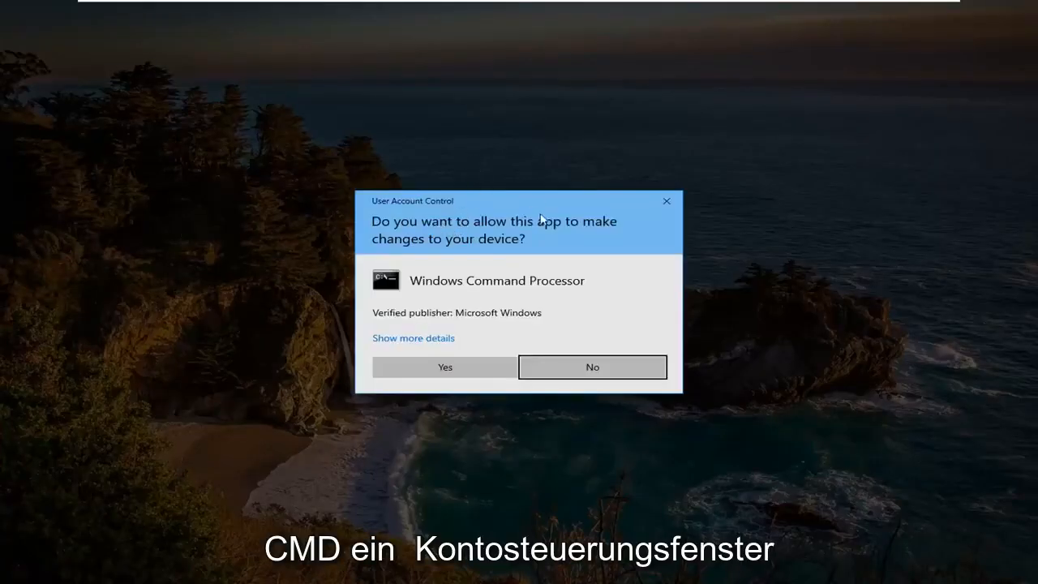
click(445, 366)
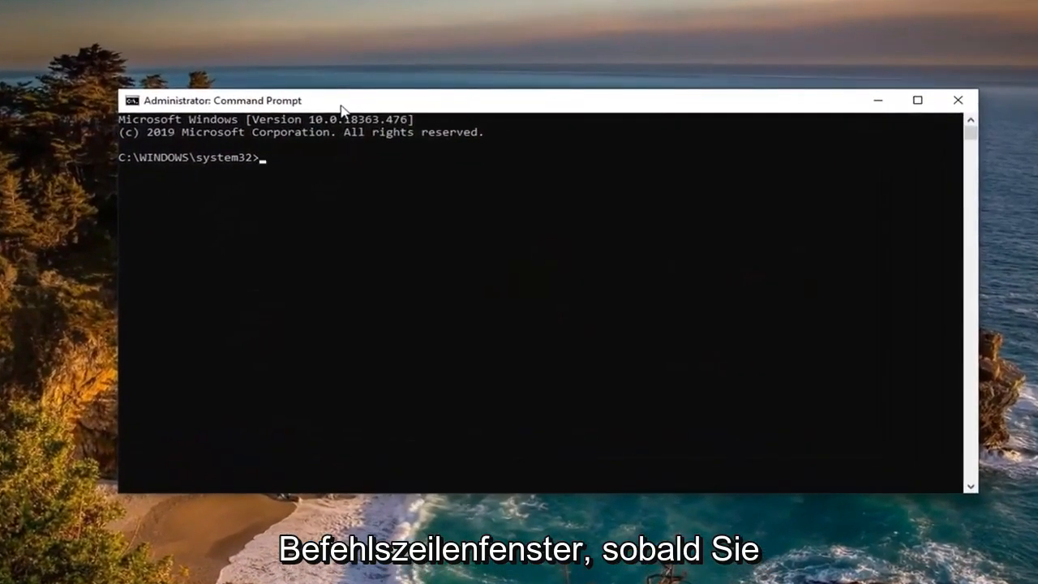
Step: Run ipconfig /flushdns to flush the DNS resolver cache successfully
text(ipconfig)
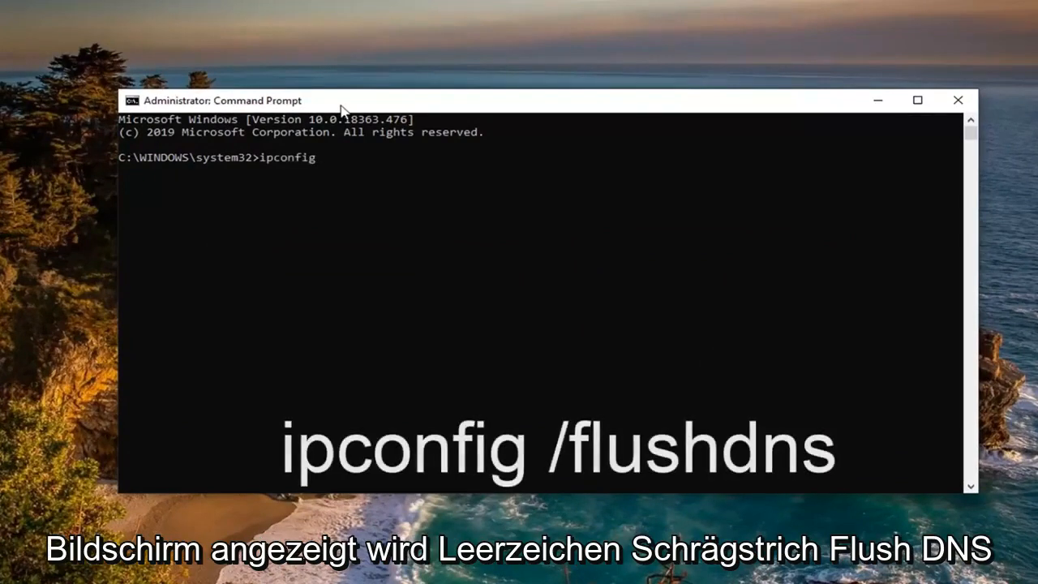
text(/flush)
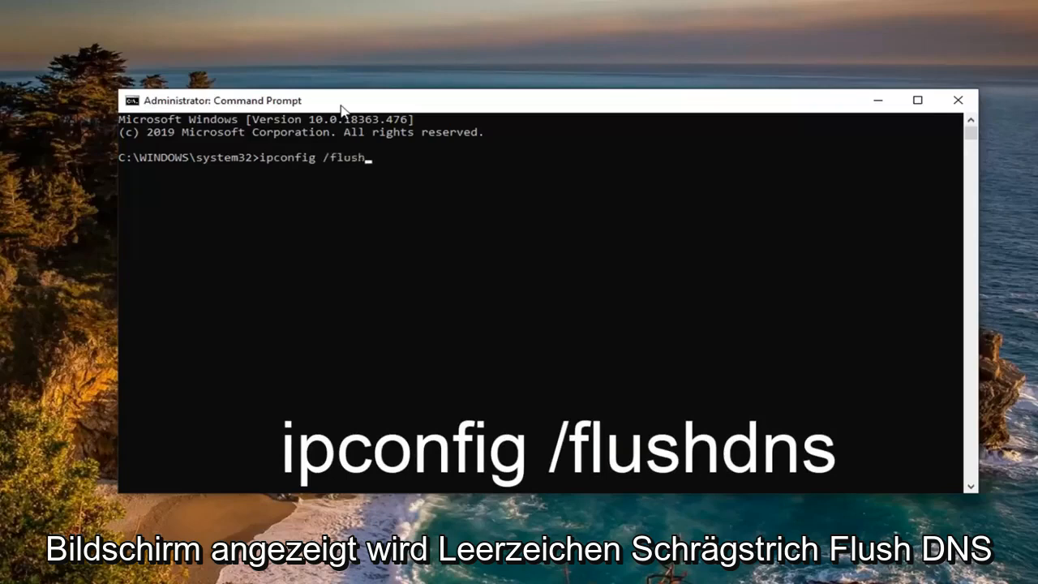
text(dns)
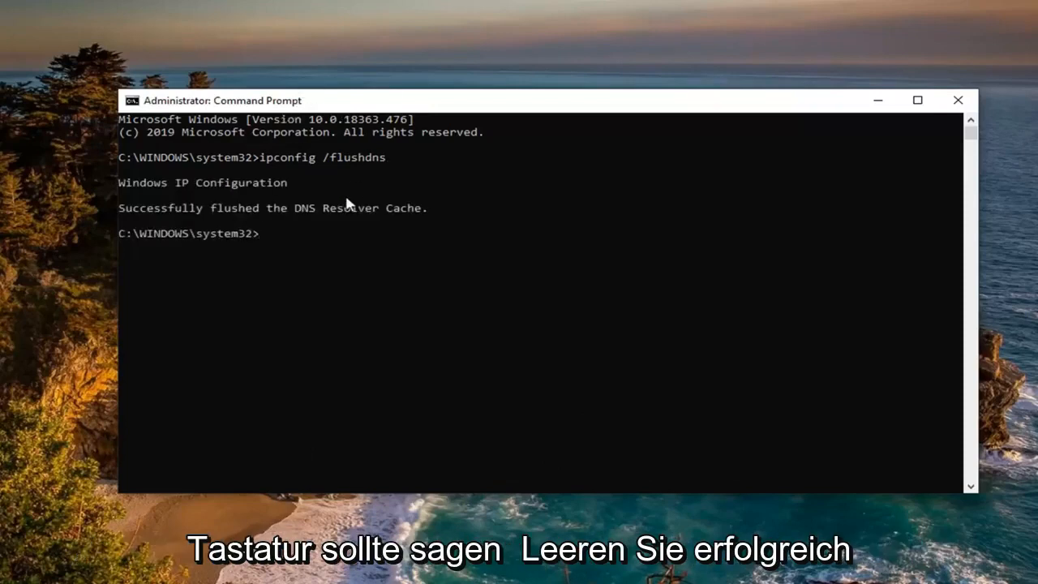
mouse_move(479, 217)
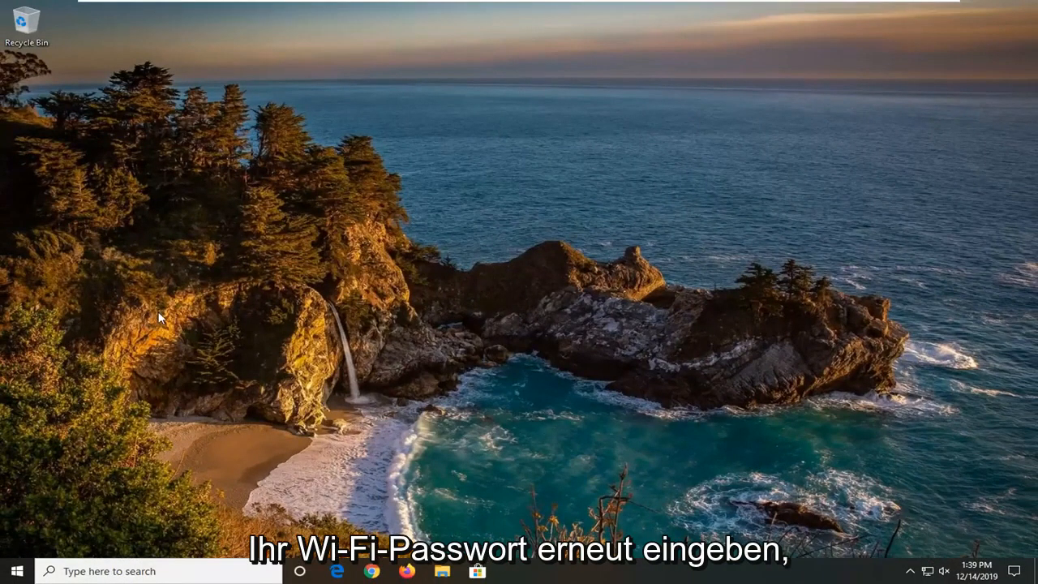
mouse_move(104, 362)
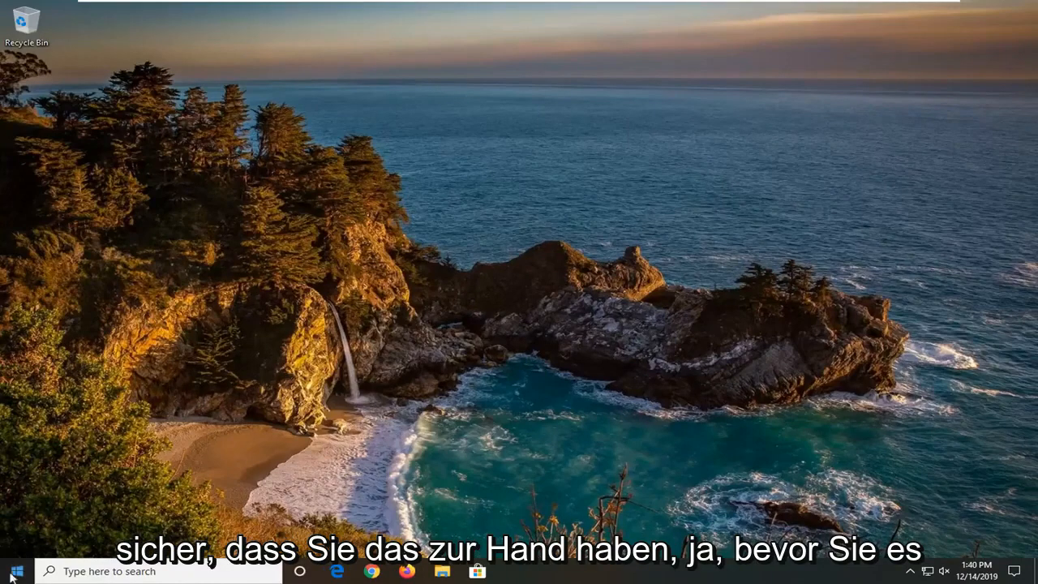
Step: Search the Start menu for network reset and open the Network Reset settings page
click(13, 571)
text(n)
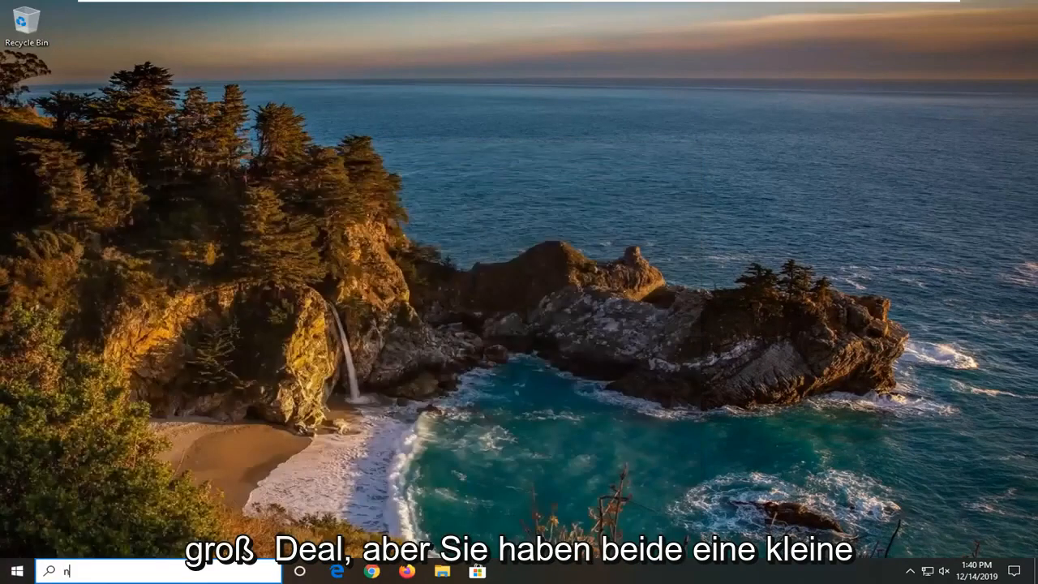
text(etwork status)
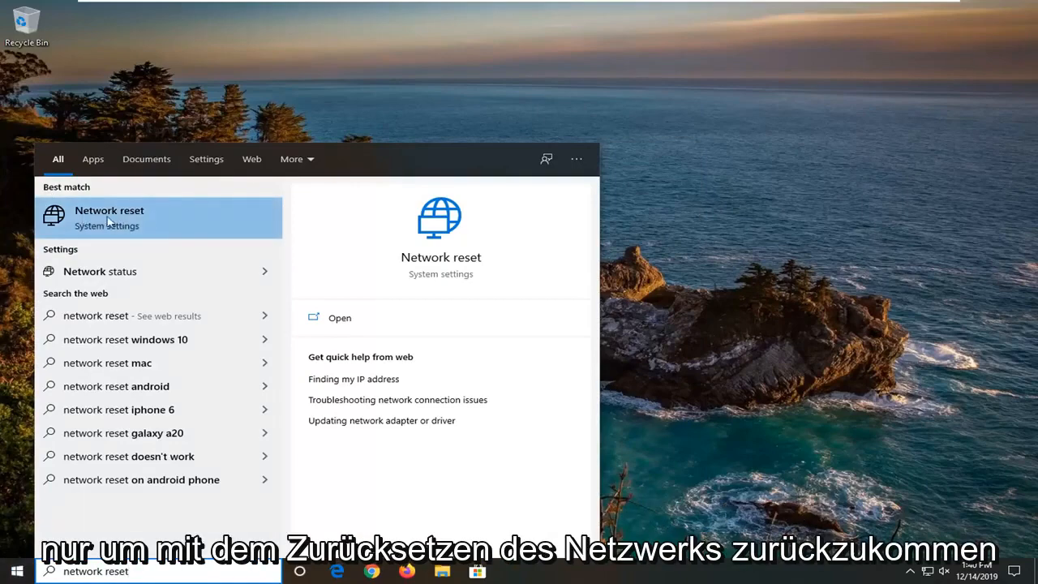
click(108, 217)
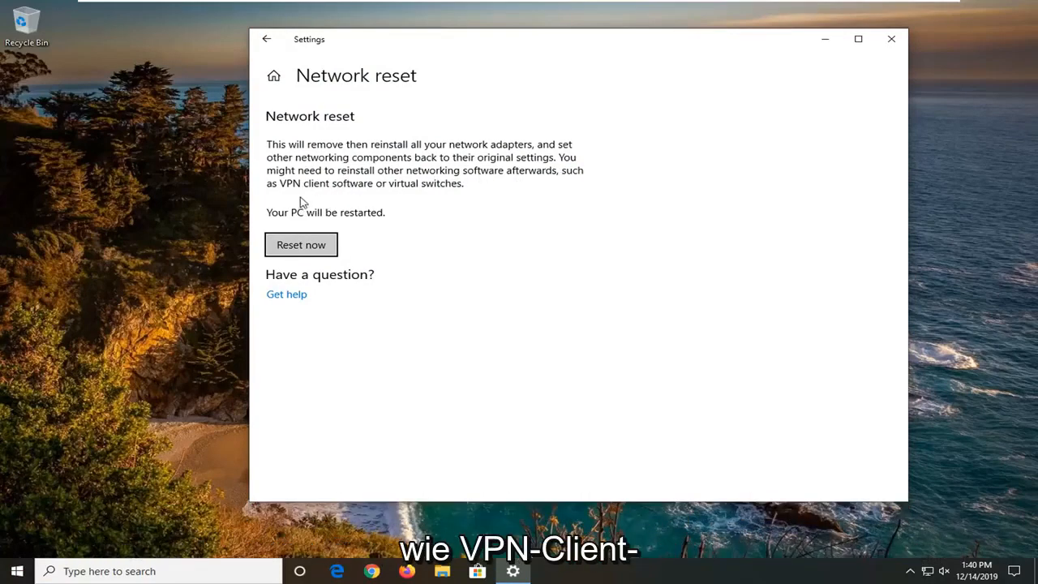
mouse_move(413, 191)
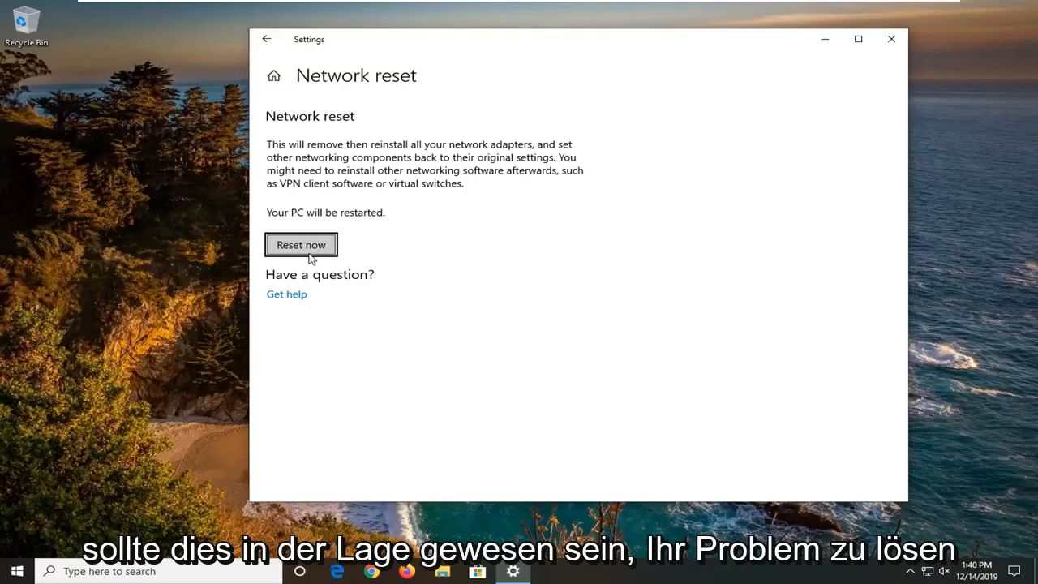
mouse_move(834, 167)
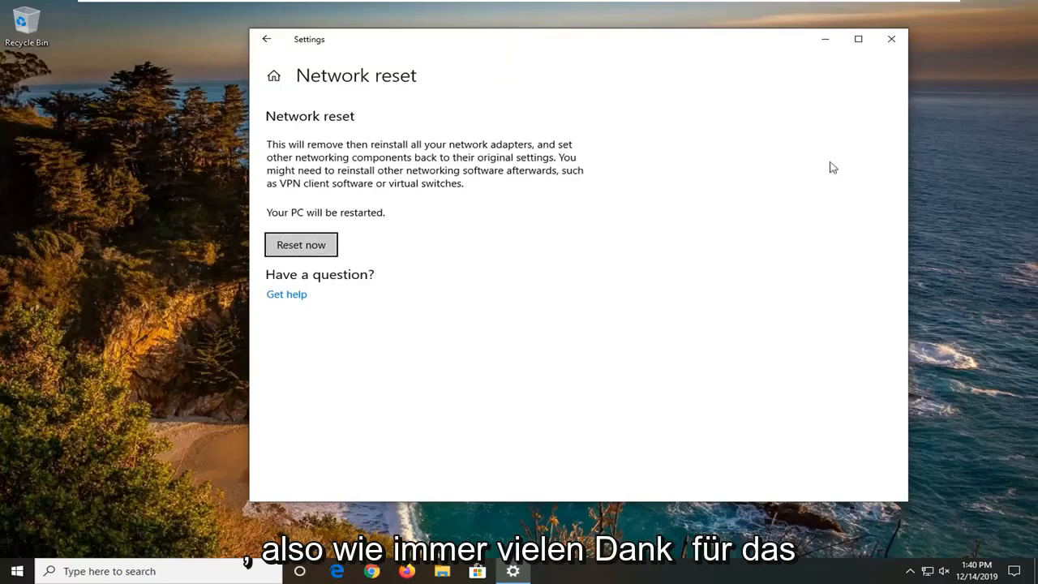
Step: Close Settings from the Network reset page without using Reset now
click(891, 39)
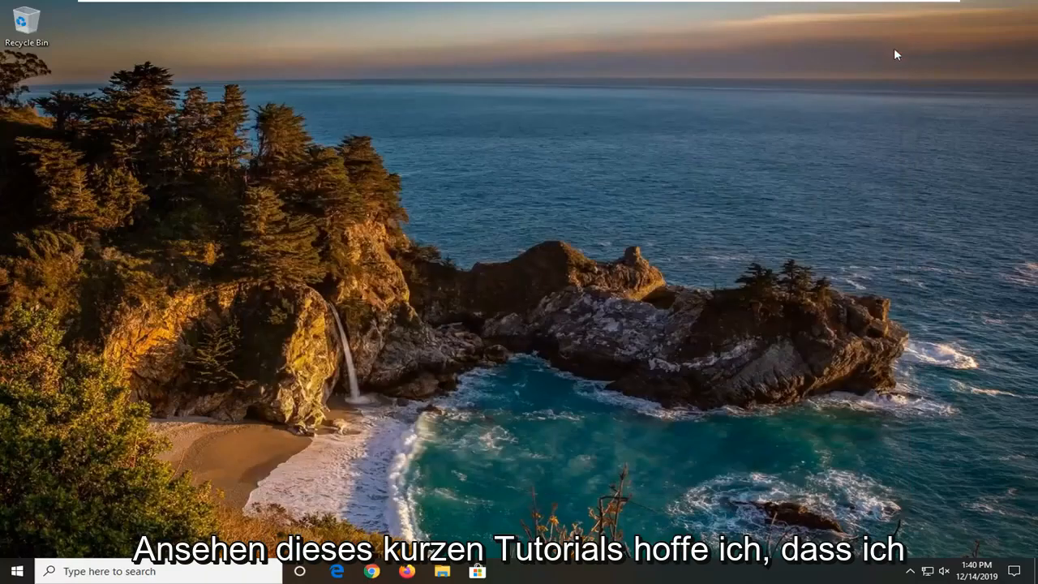